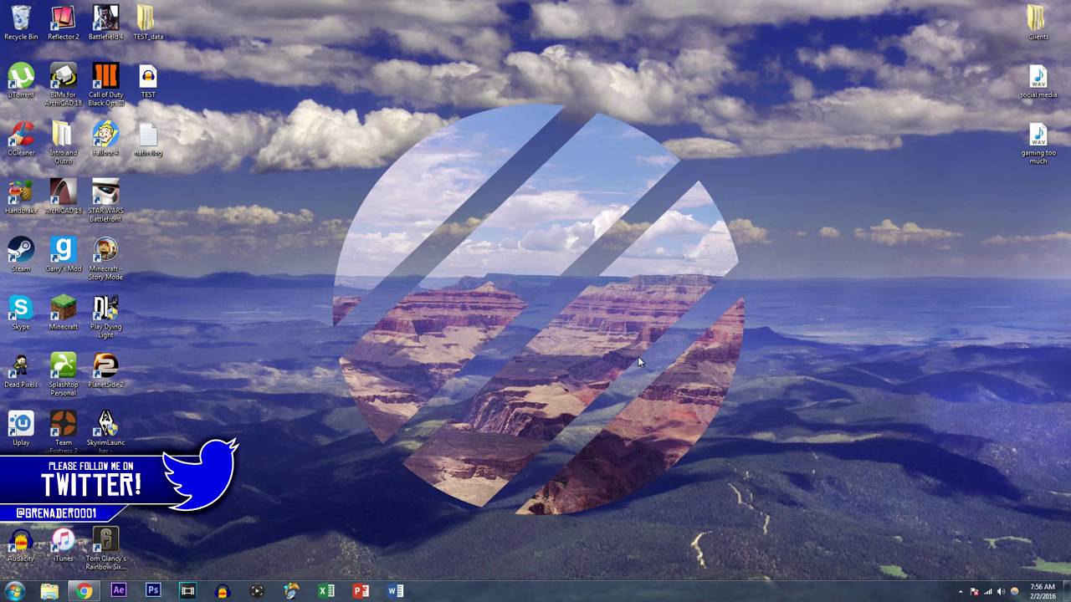
- Open the TEST project, remove the stray second track, and play from about six seconds
click(148, 80)
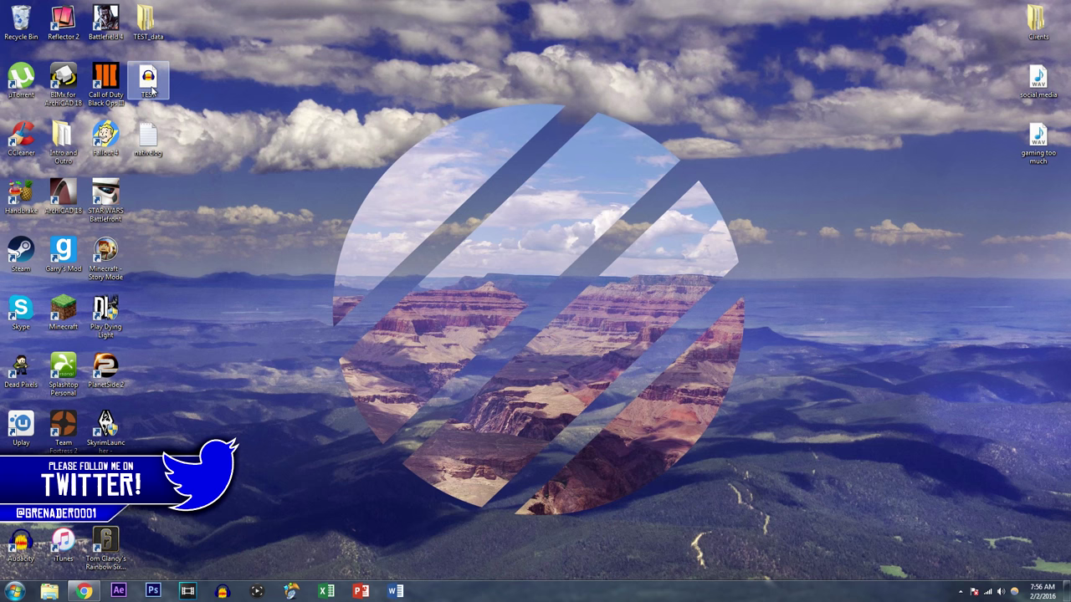
mouse_move(148, 79)
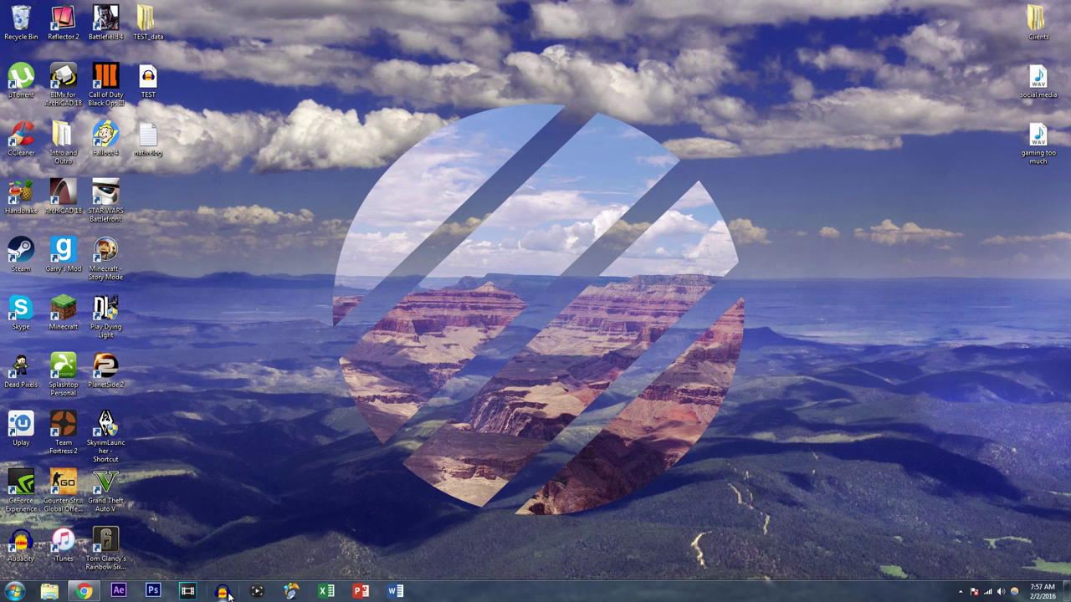
mouse_move(222, 548)
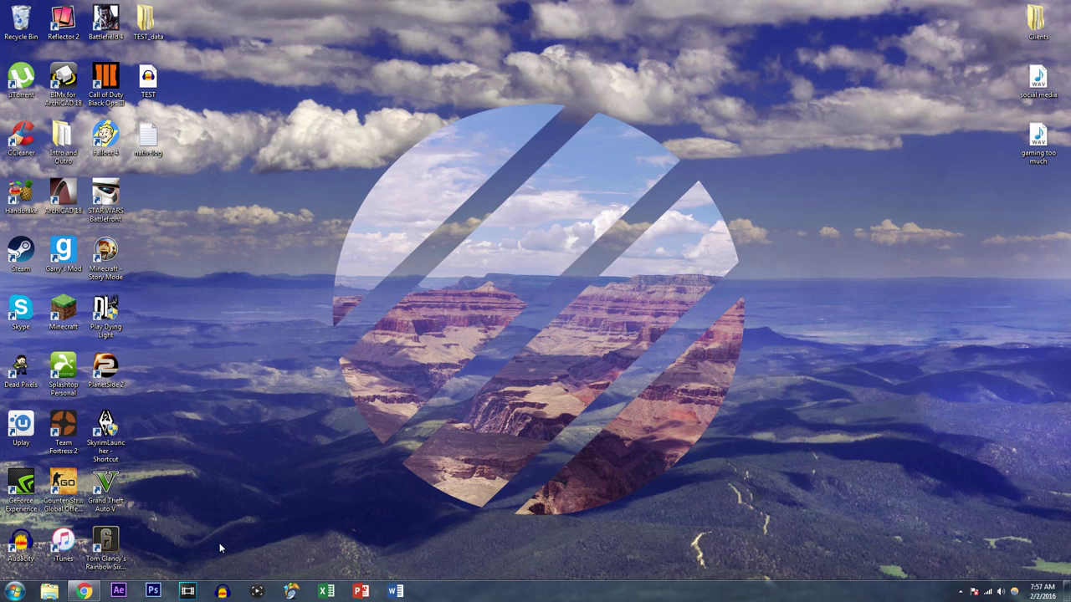
mouse_move(165, 91)
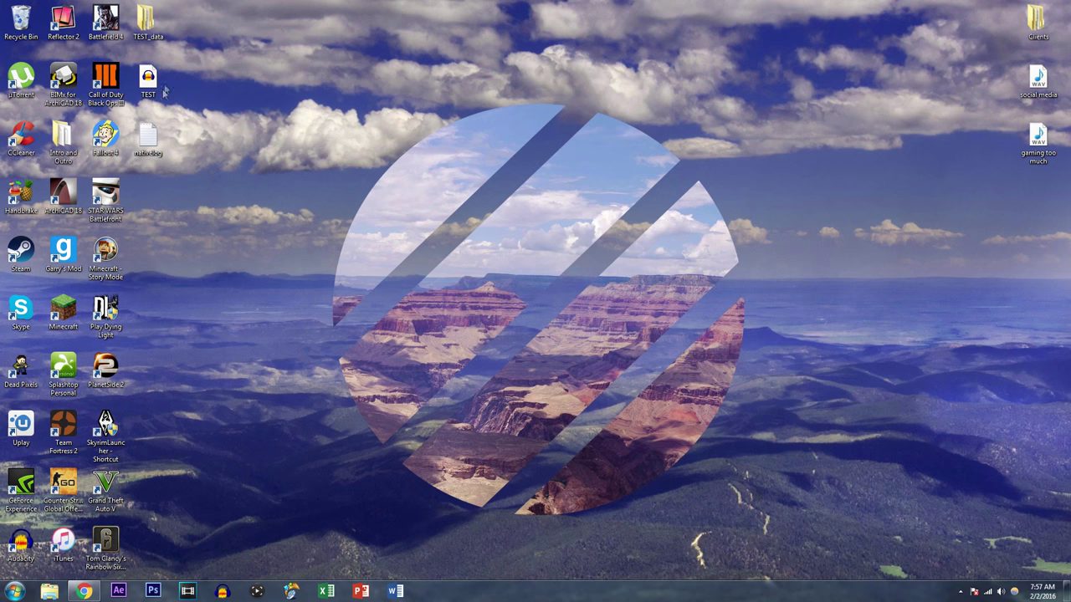
mouse_move(148, 77)
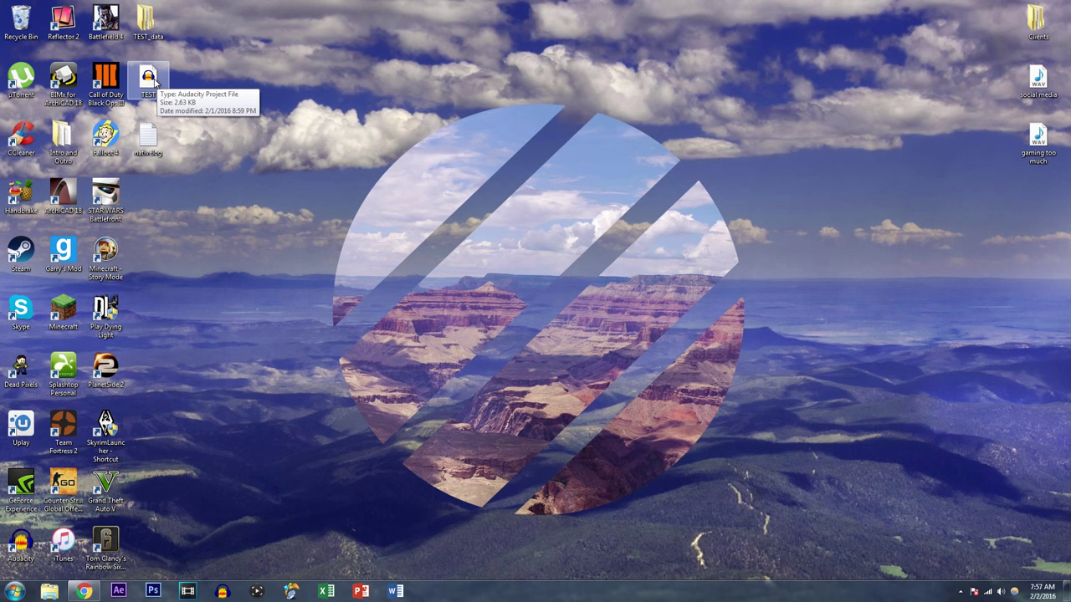
mouse_move(446, 244)
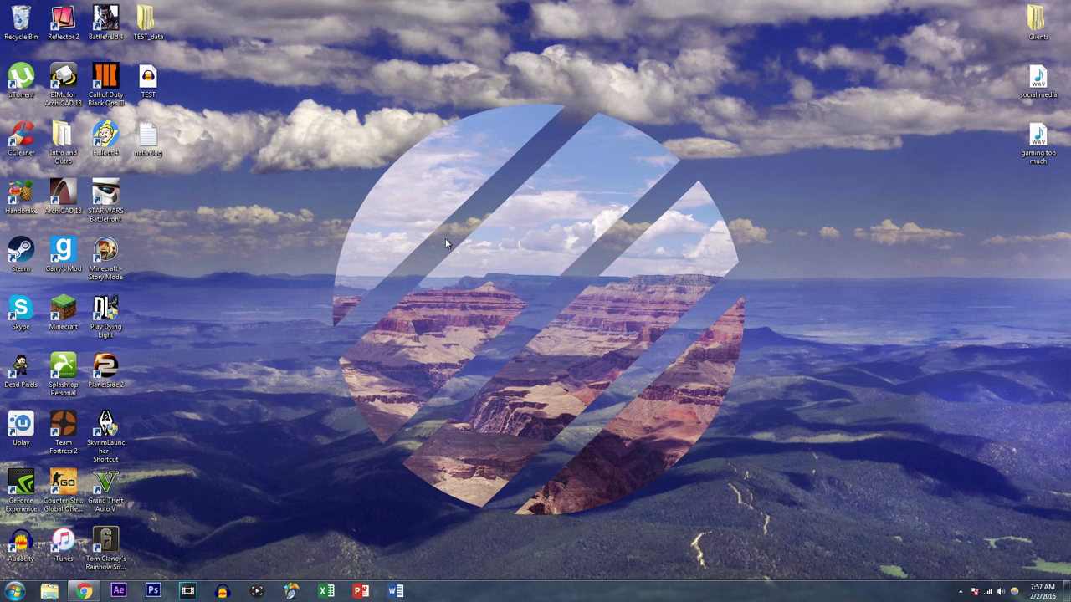
mouse_move(436, 240)
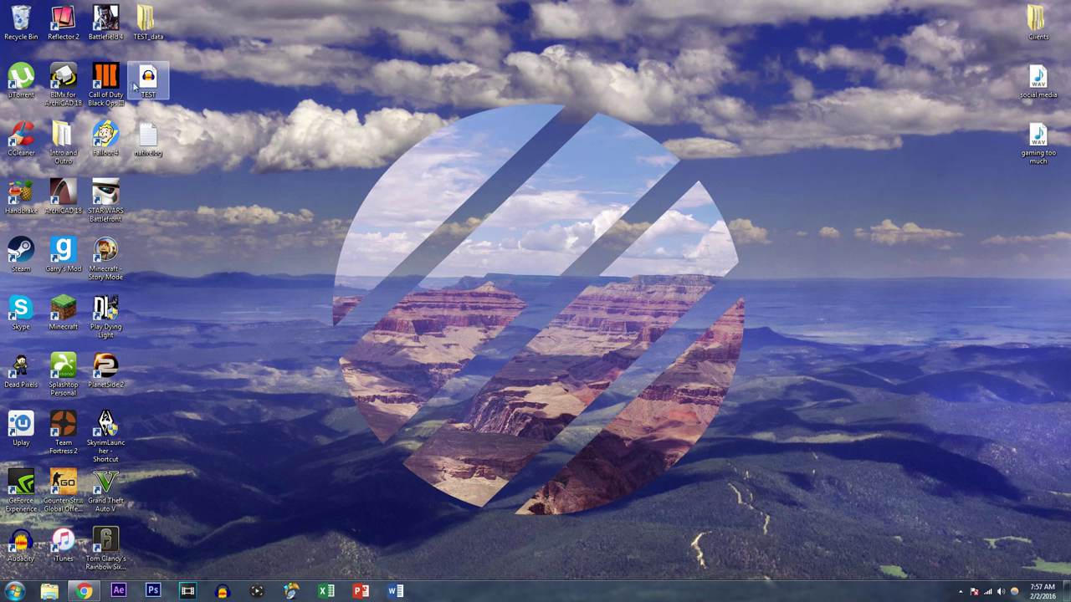
double_click(148, 75)
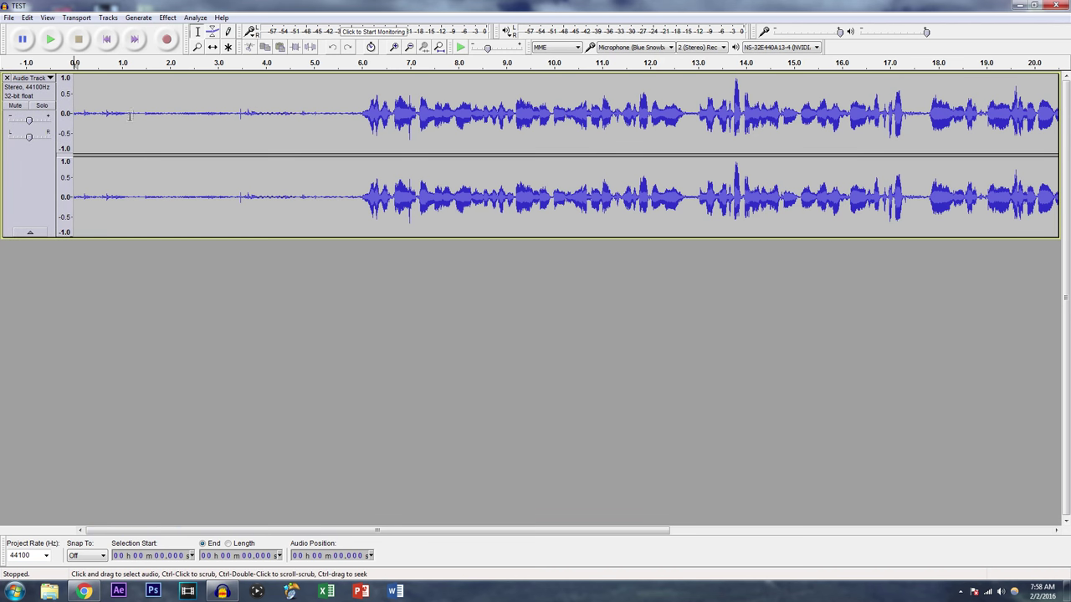
mouse_move(148, 109)
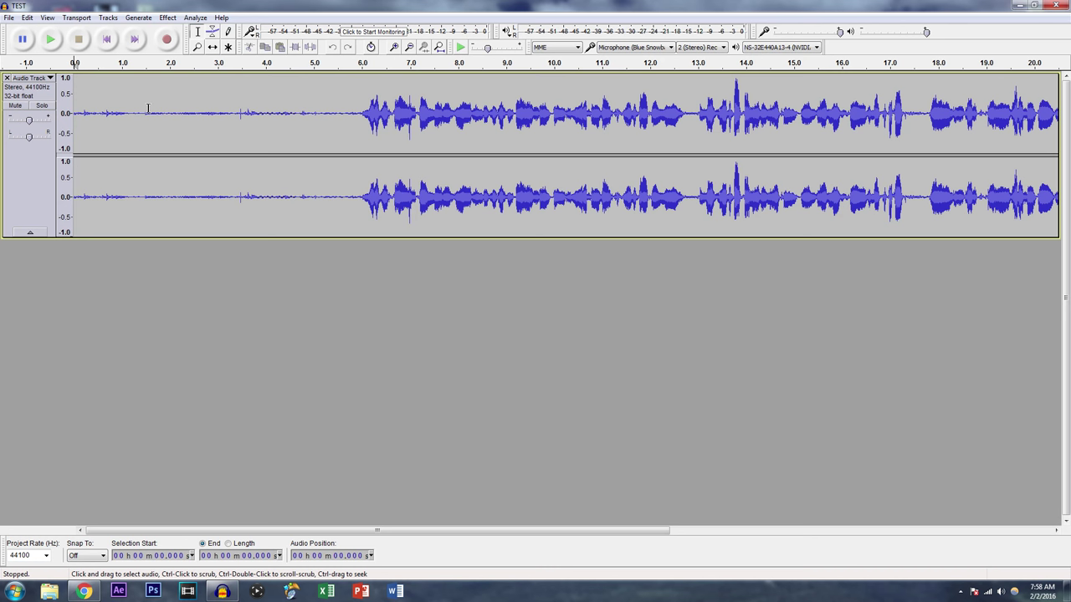
mouse_move(118, 92)
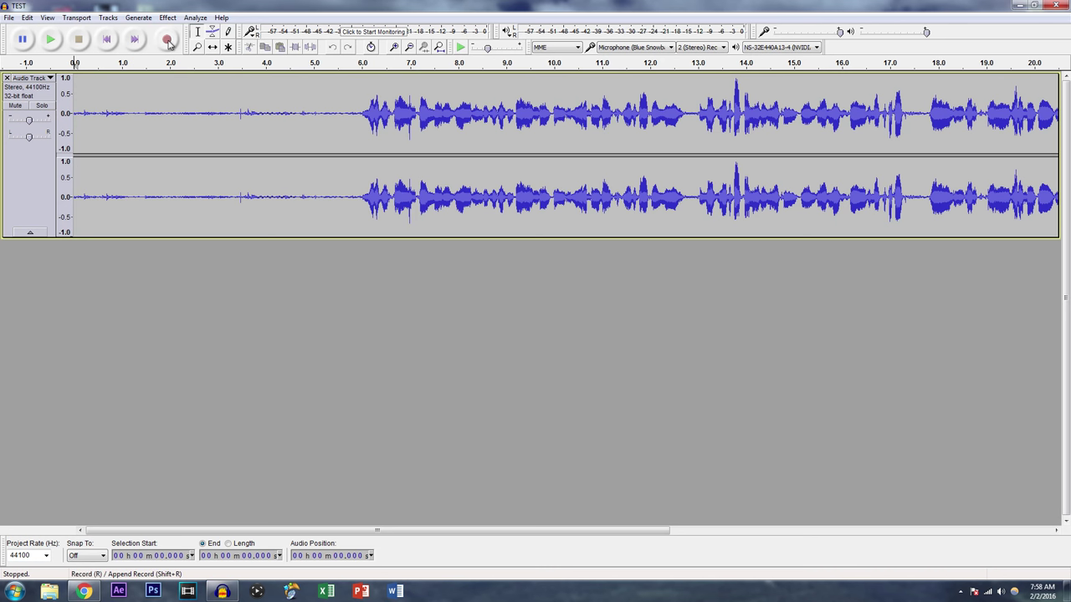
click(166, 39)
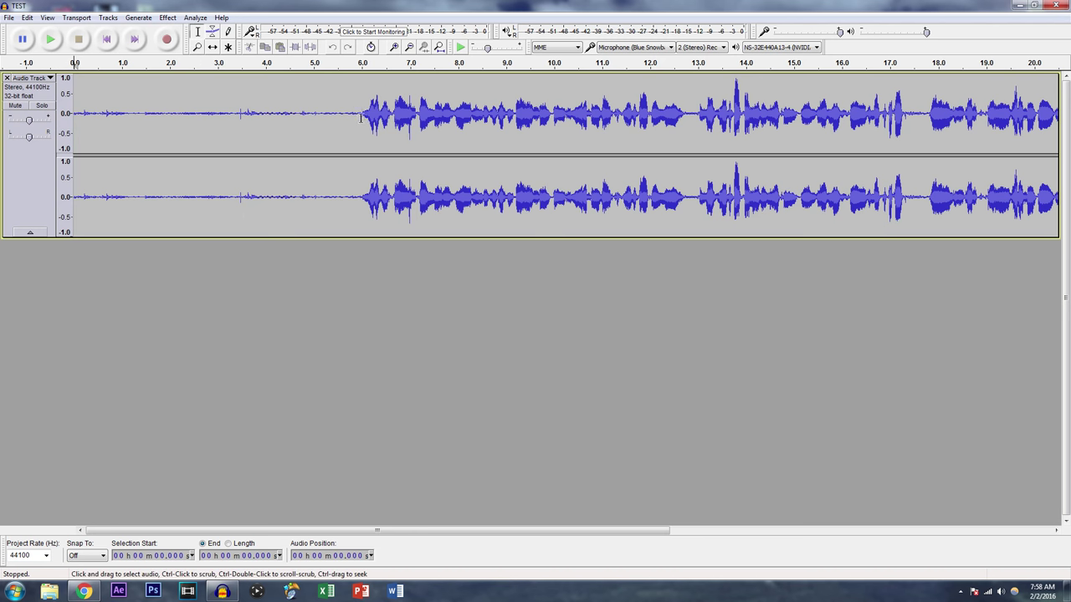
click(167, 39)
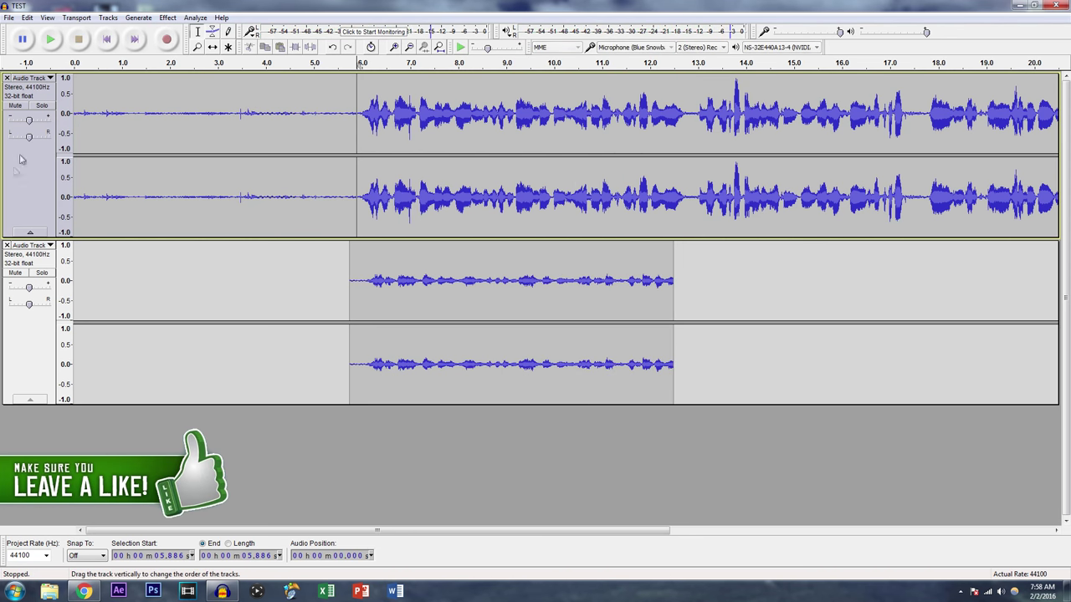
click(8, 245)
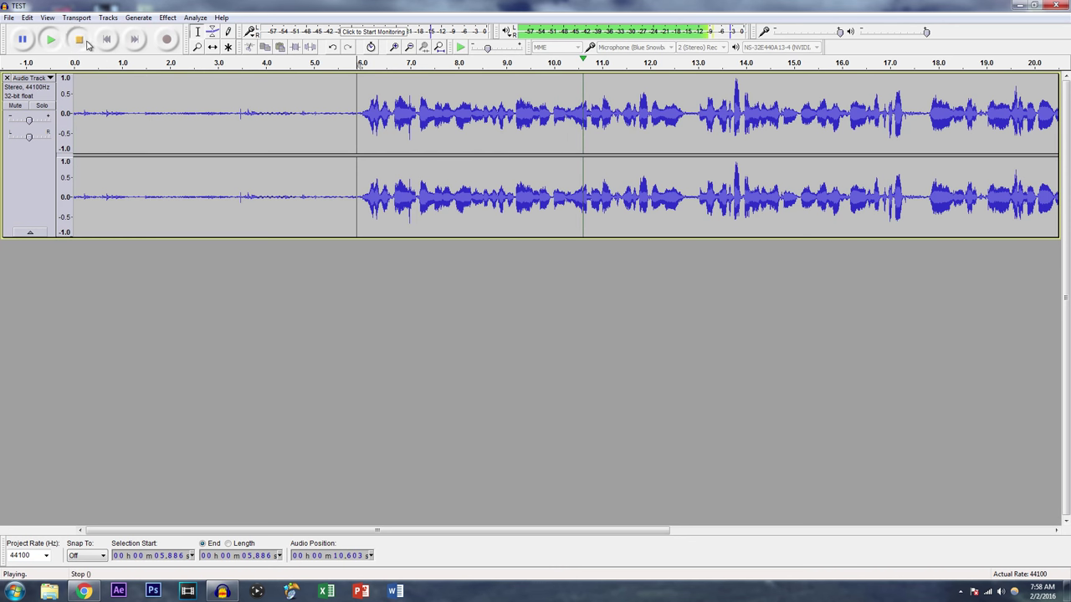
- Stop playback of the TEST voice track
click(77, 39)
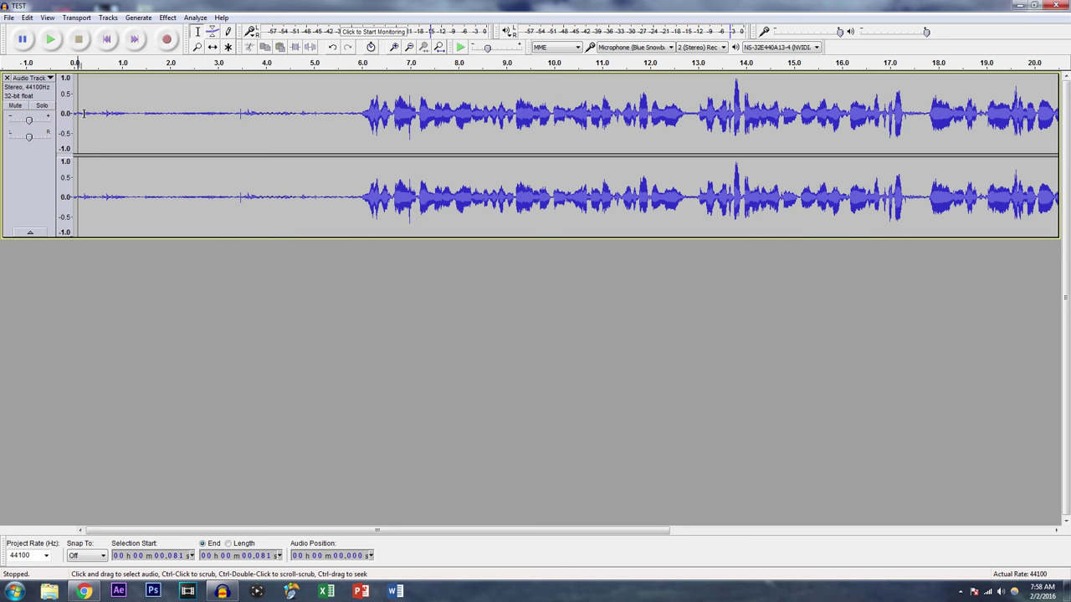
mouse_move(301, 108)
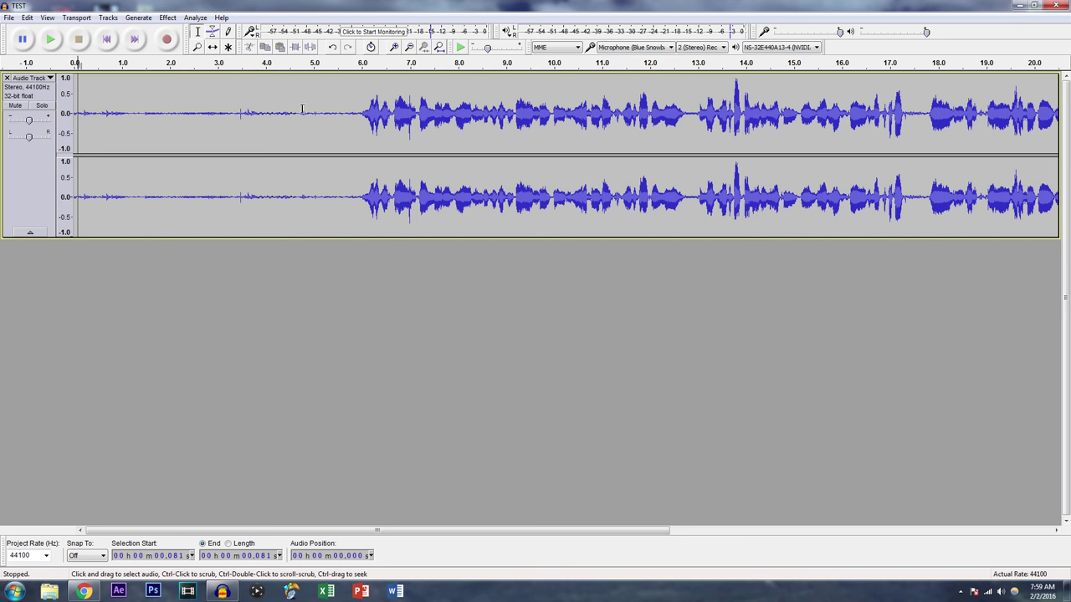
- Select the quiet opening from 0 to about 5 seconds as the noise sample
click(314, 113)
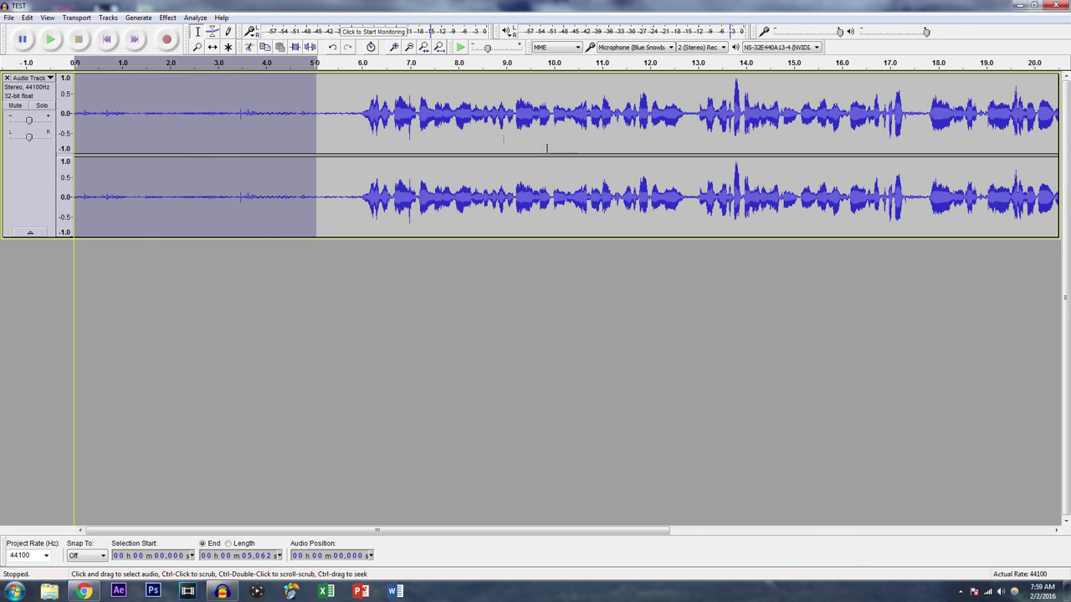
mouse_move(350, 119)
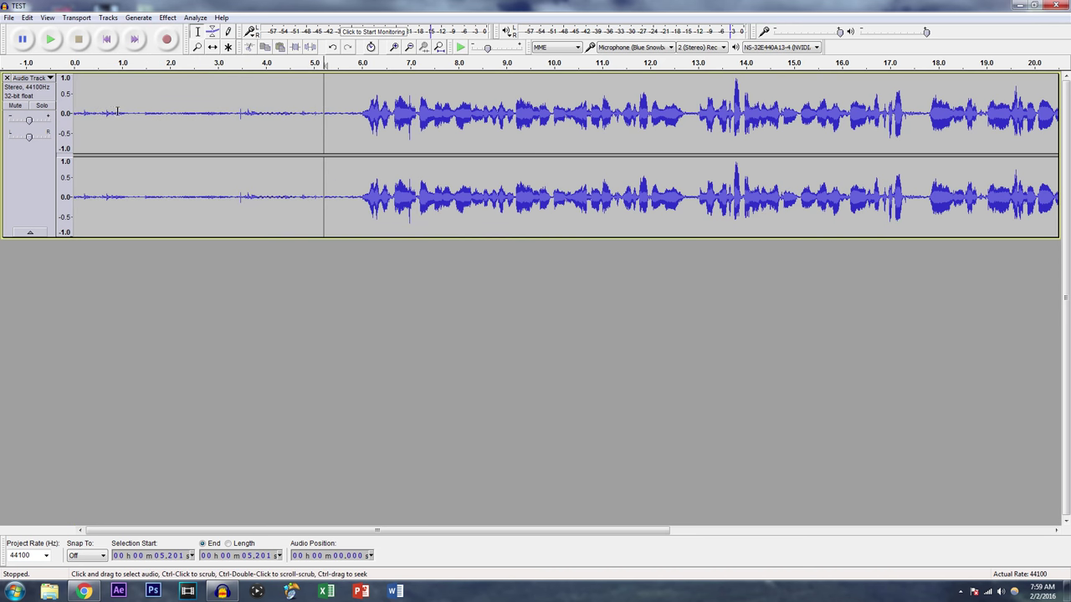
click(73, 113)
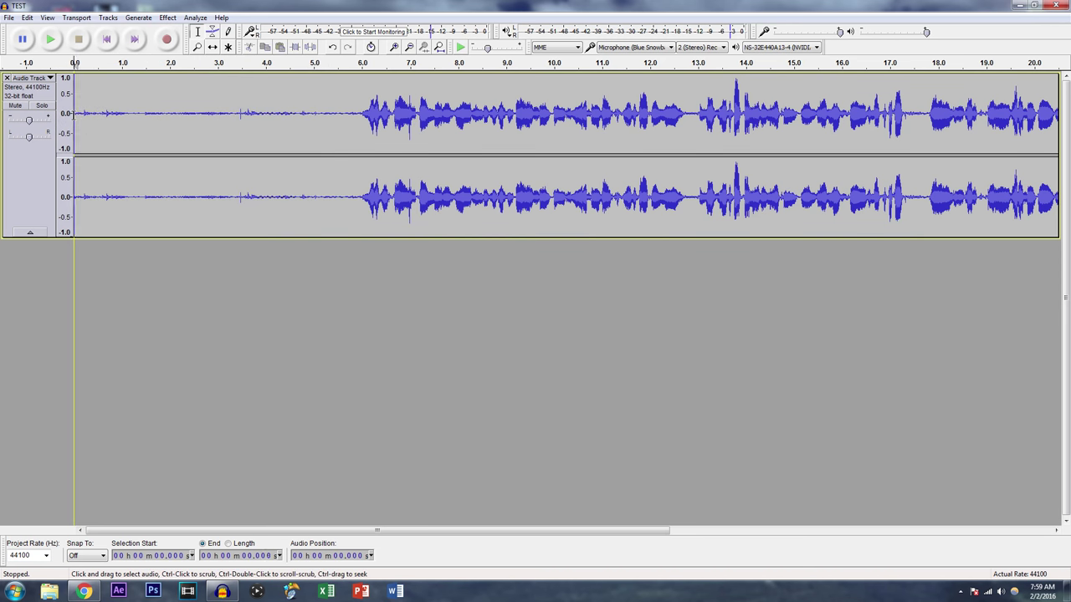
drag(74, 113, 314, 113)
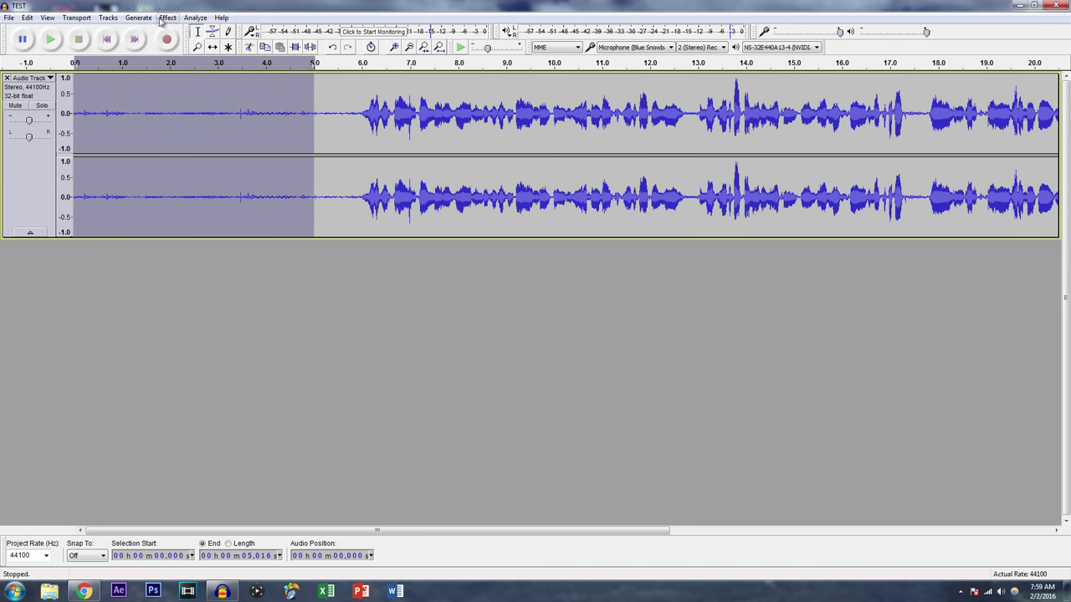
- Open the Noise Reduction effect from the Effect menu
click(167, 17)
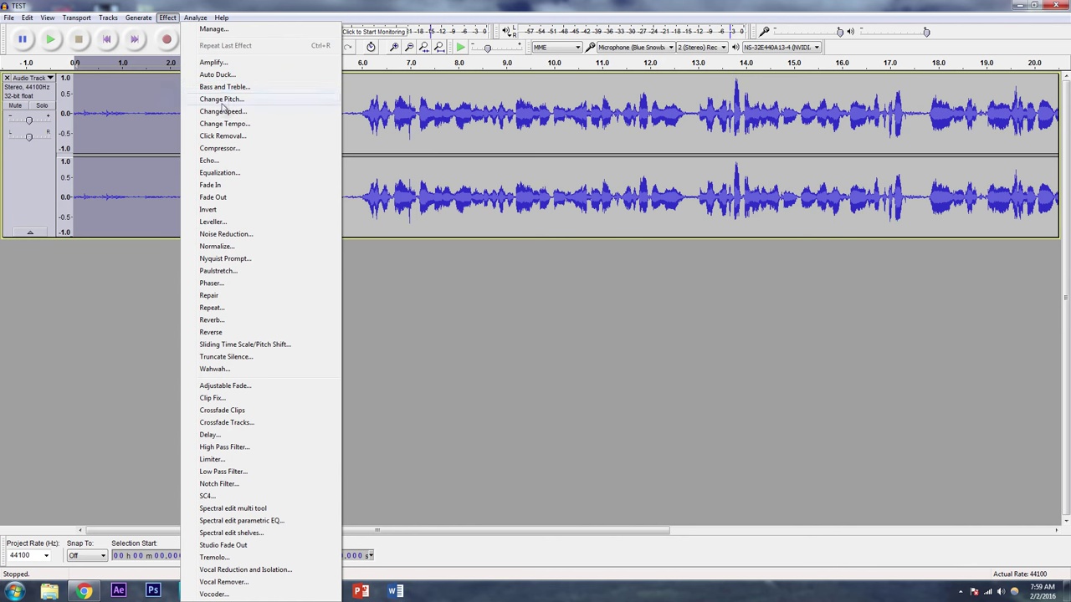
click(225, 233)
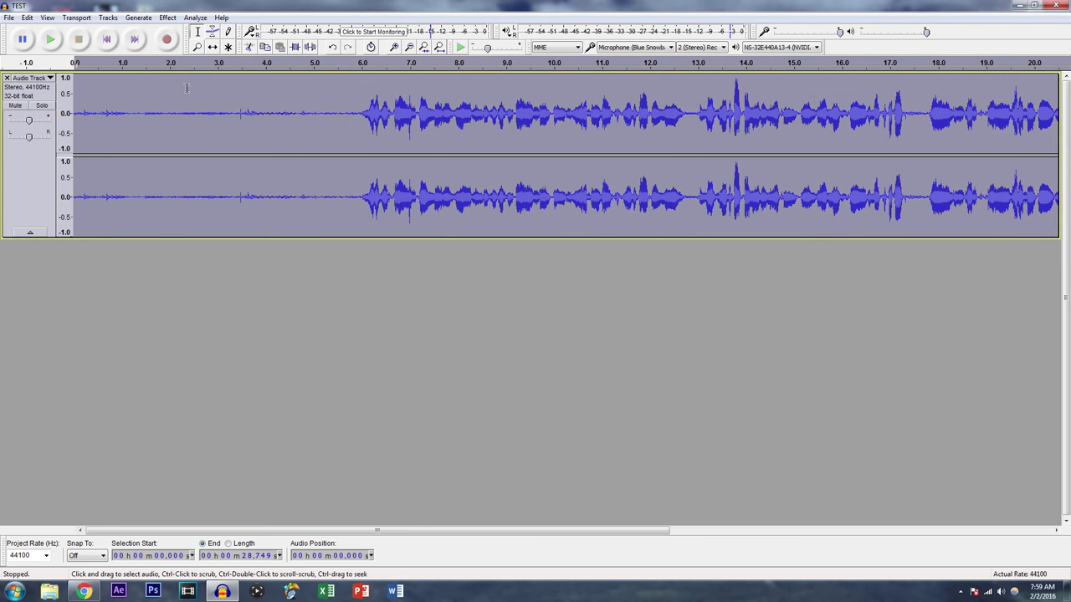
mouse_move(146, 123)
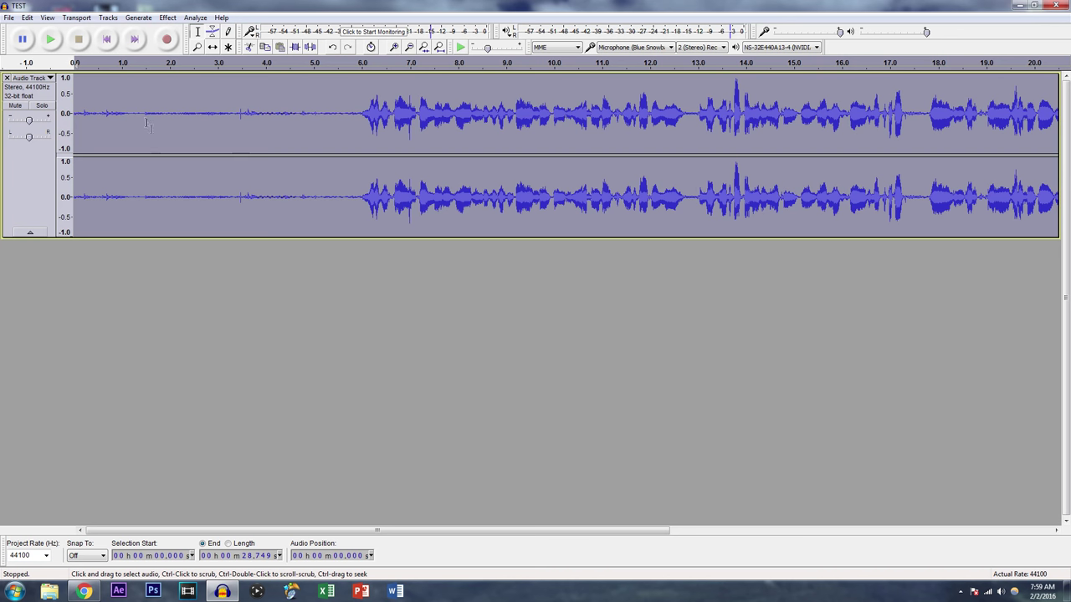
- Reopen Noise Reduction and set reduction to 12 dB and sensitivity to 7.50
click(167, 17)
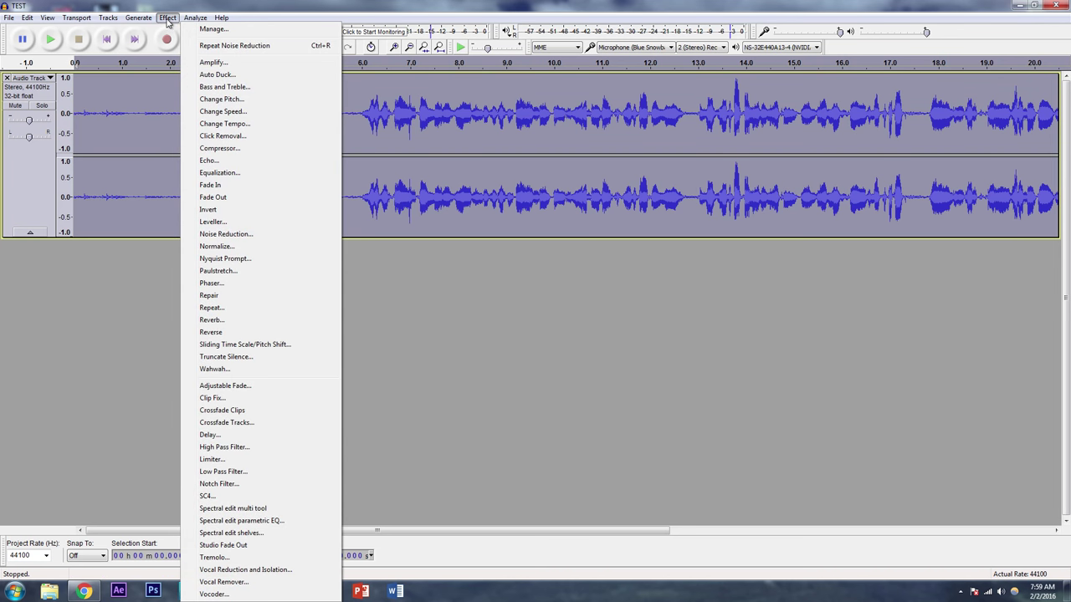
mouse_move(236, 246)
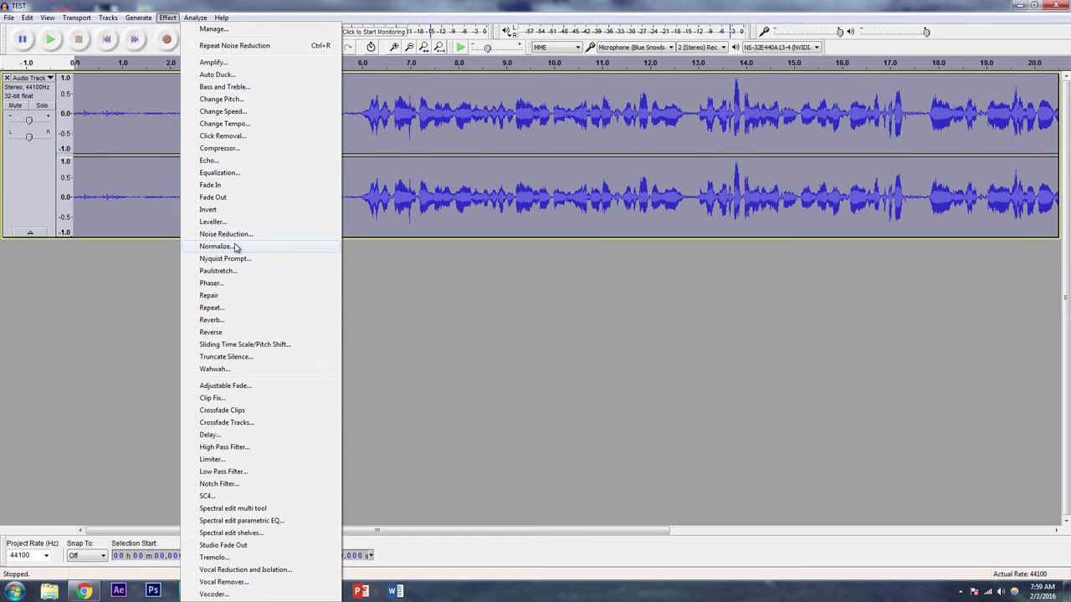
click(226, 234)
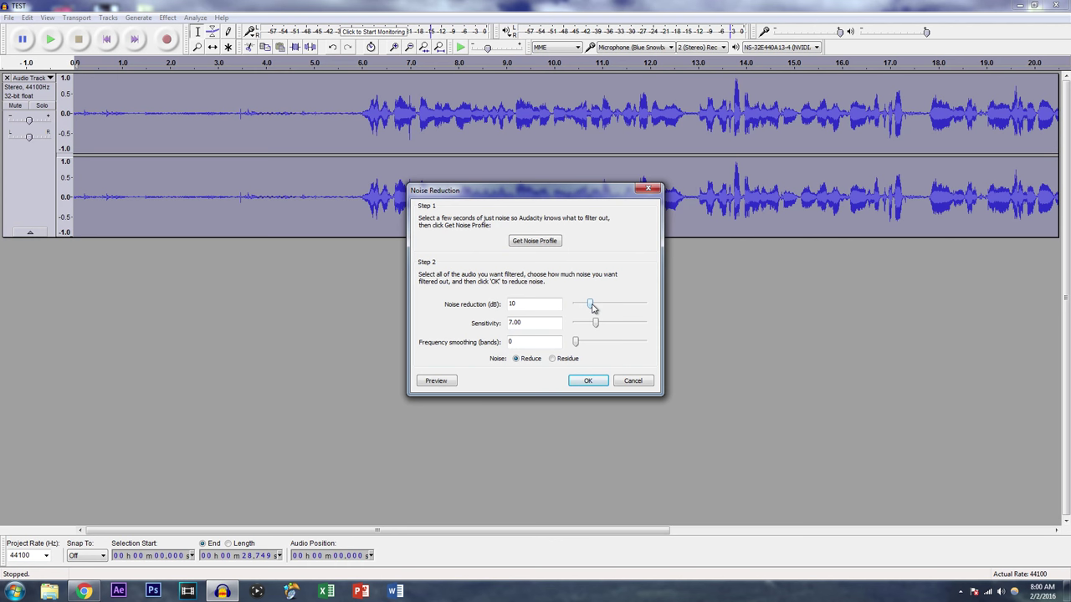
click(592, 304)
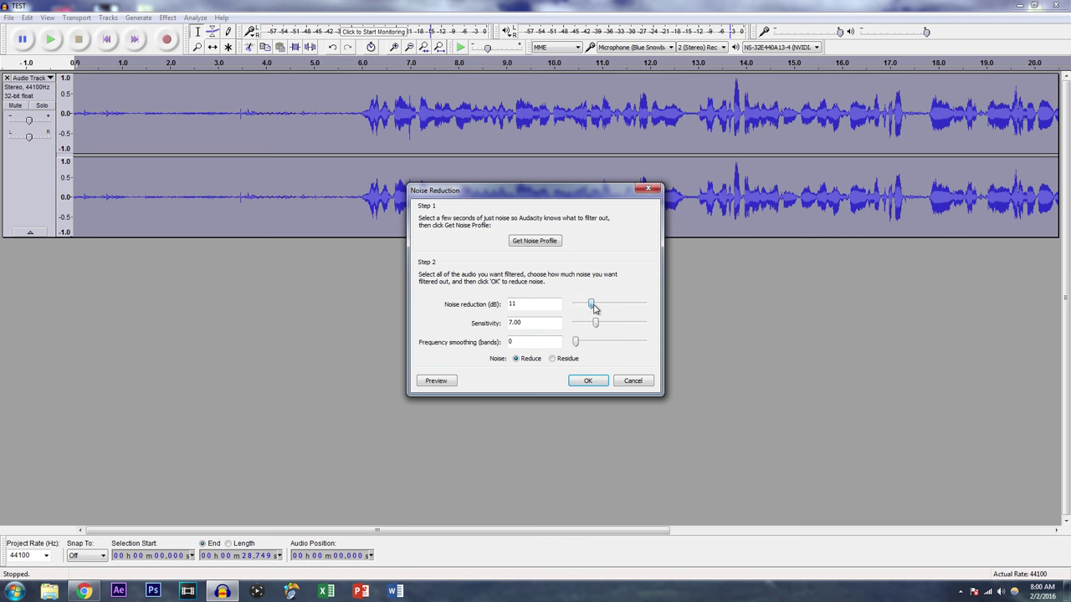
drag(591, 303, 612, 304)
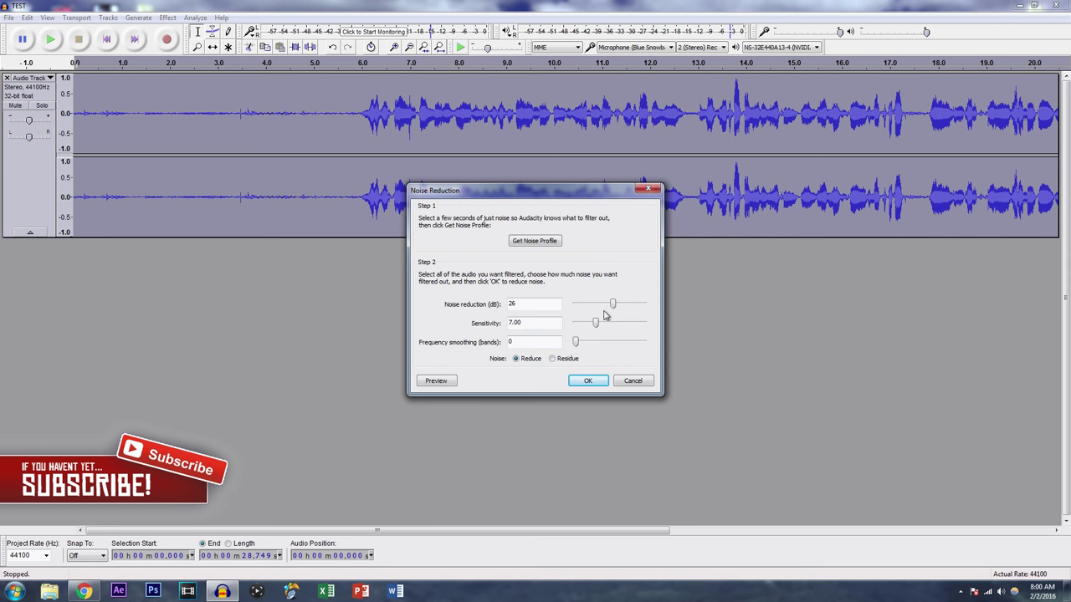
drag(593, 323, 610, 323)
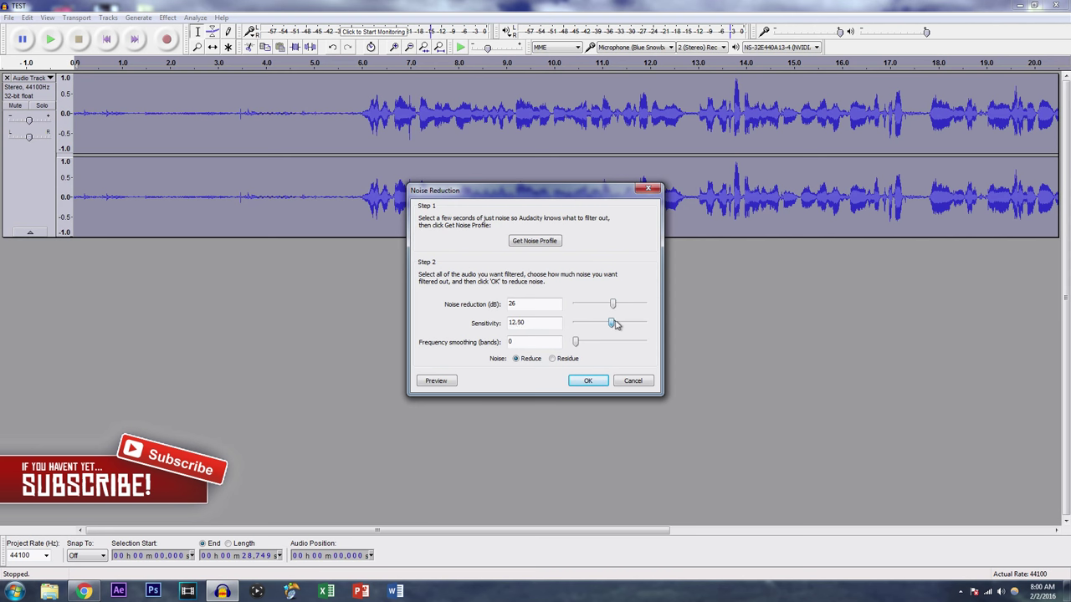
drag(613, 323, 615, 318)
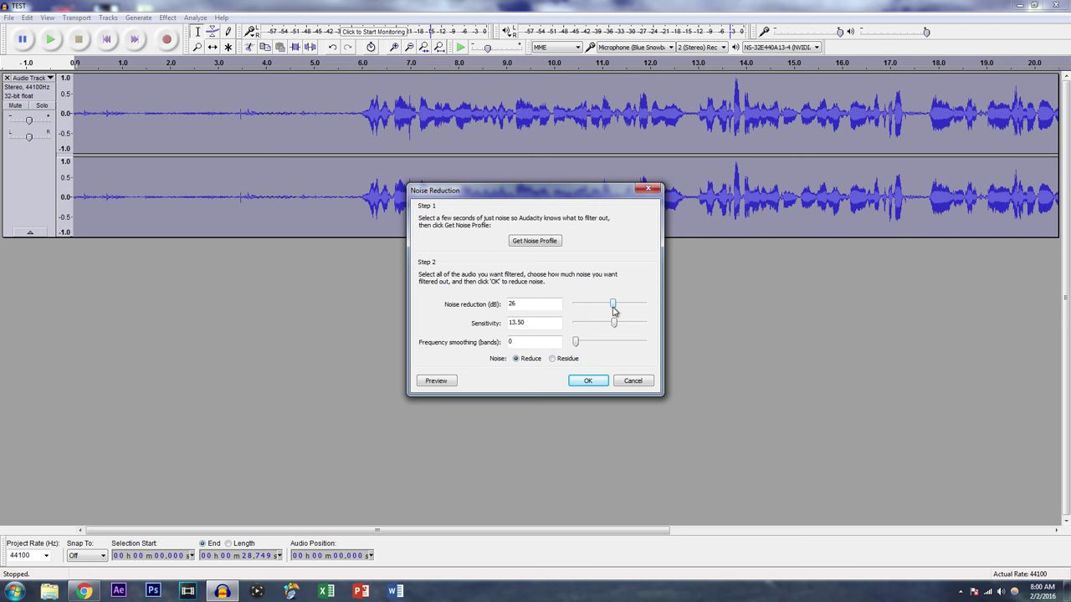
drag(613, 304, 599, 304)
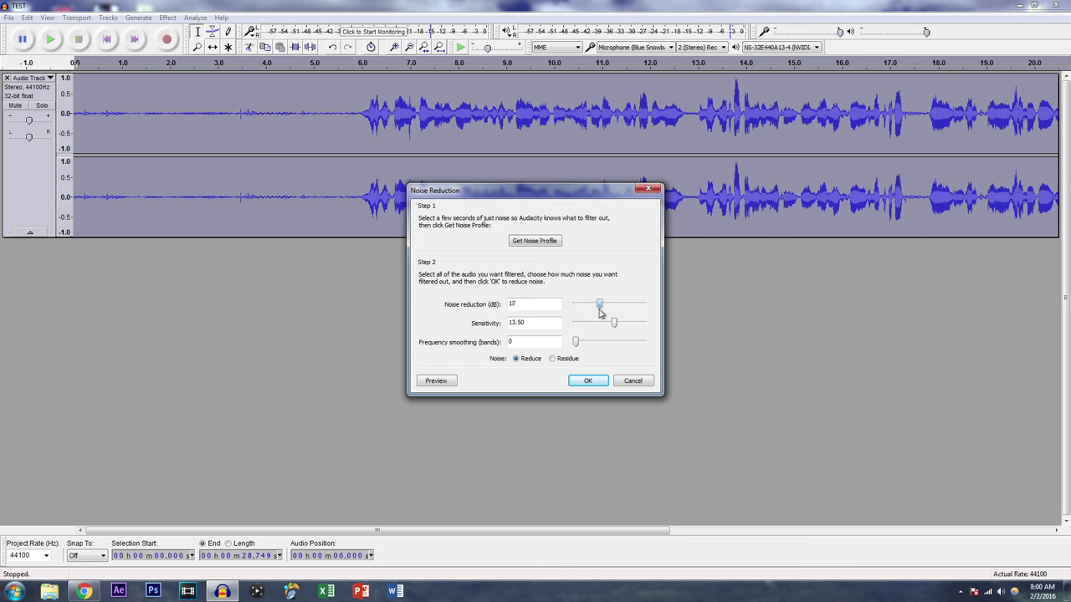
drag(600, 303, 593, 303)
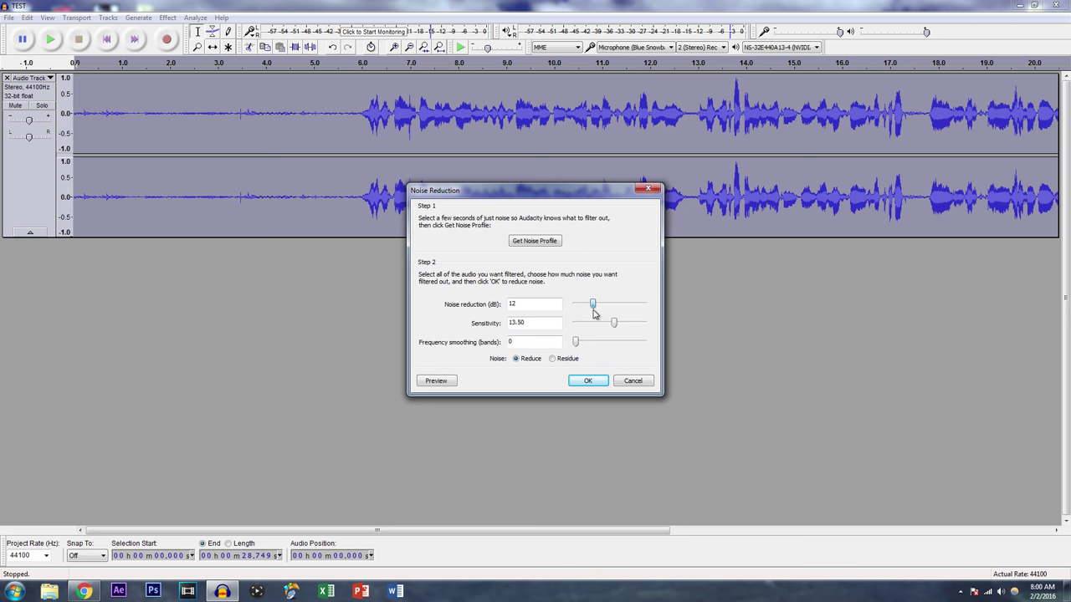
mouse_move(623, 328)
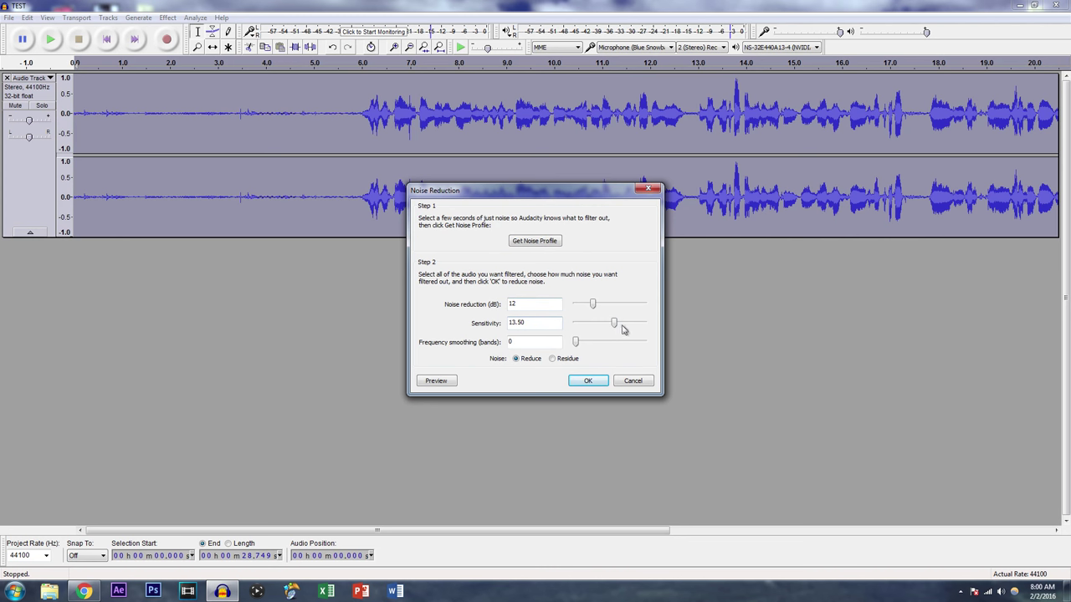
drag(614, 323, 593, 323)
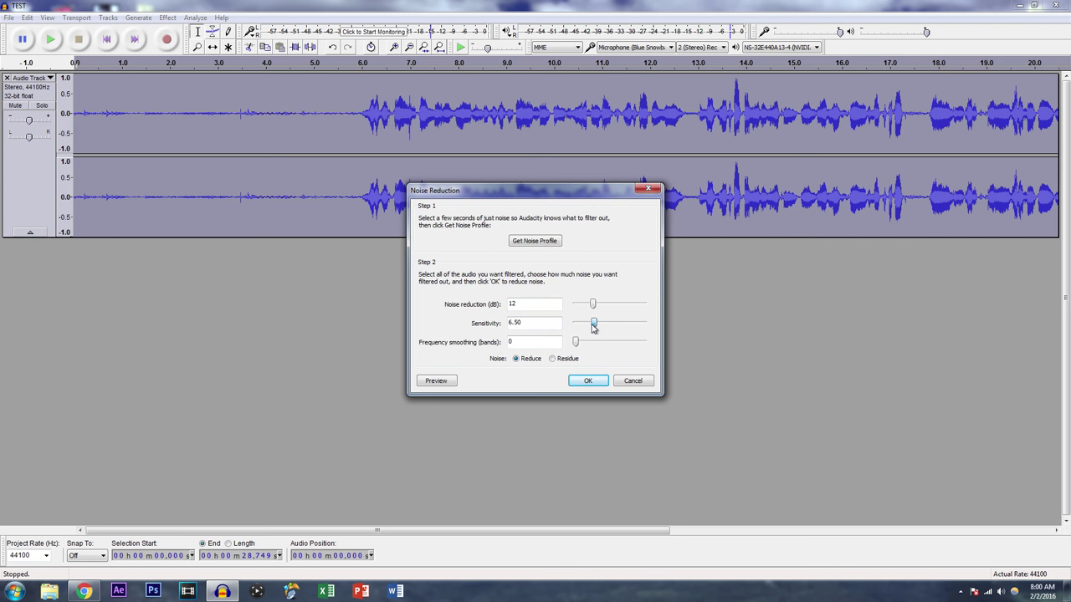
drag(594, 323, 596, 323)
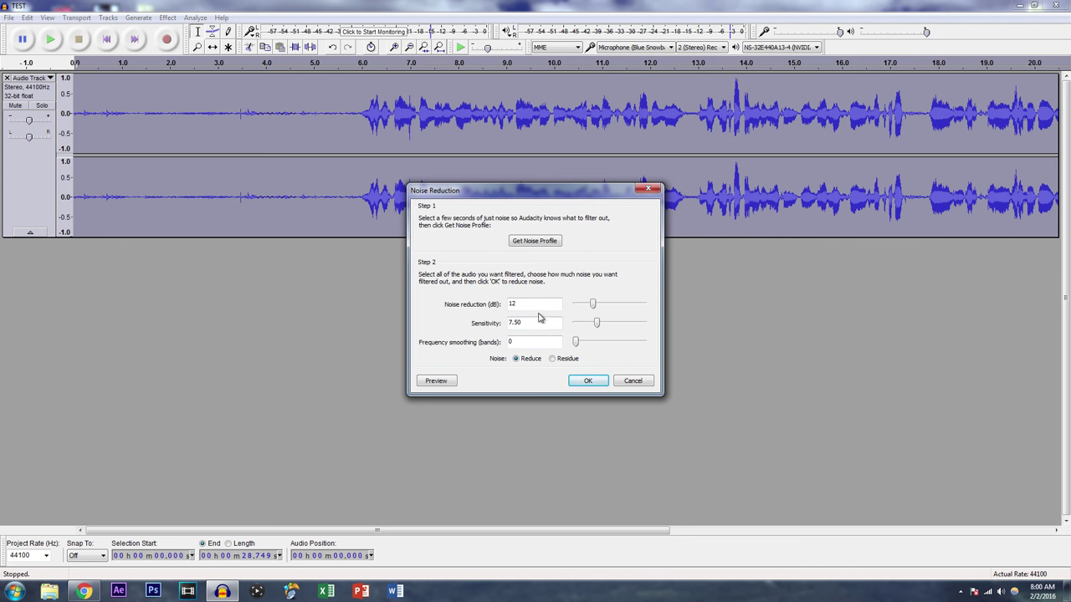
mouse_move(571, 376)
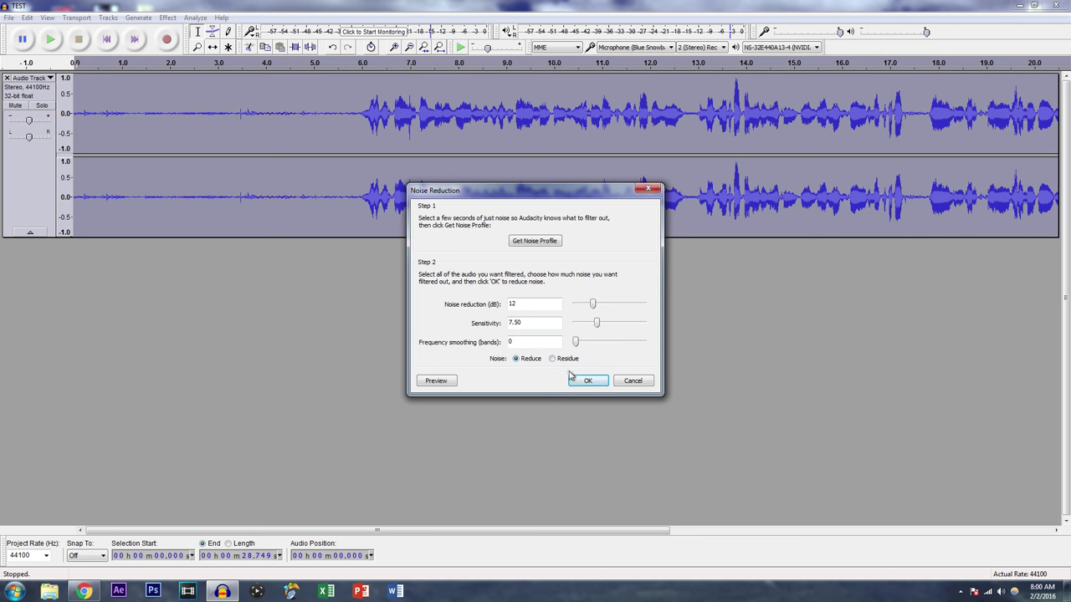
- Apply Noise Reduction, then play the cleaned clip from where the speech begins
click(587, 380)
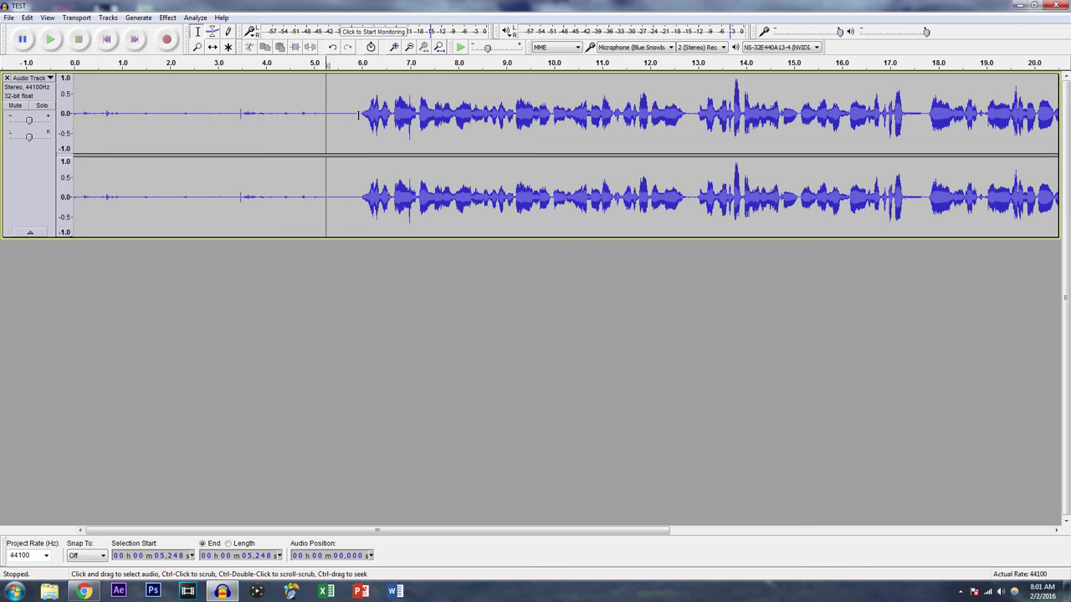
drag(266, 115, 357, 114)
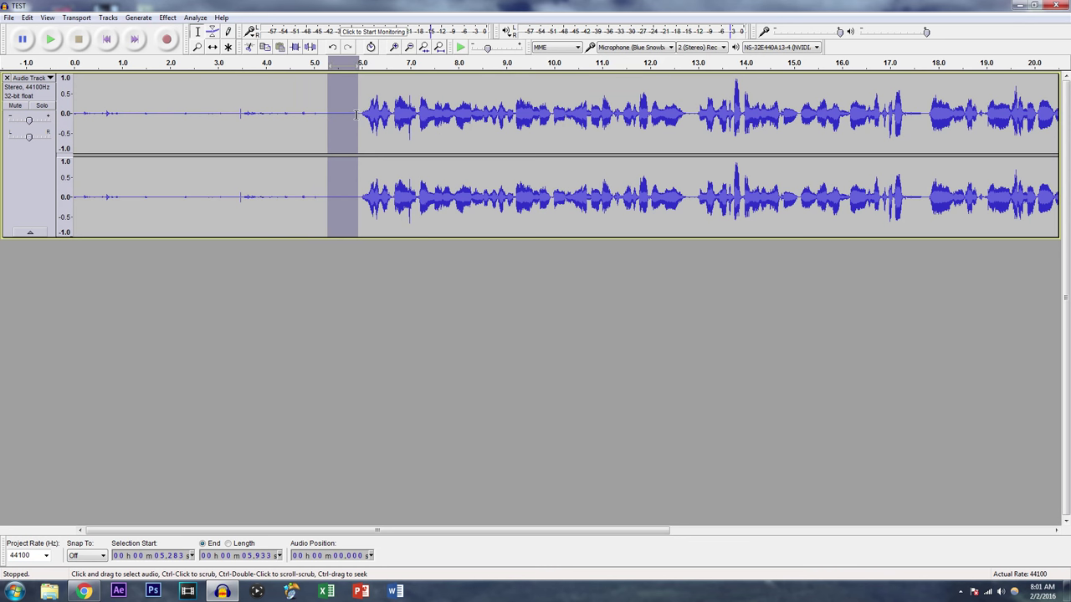
click(358, 113)
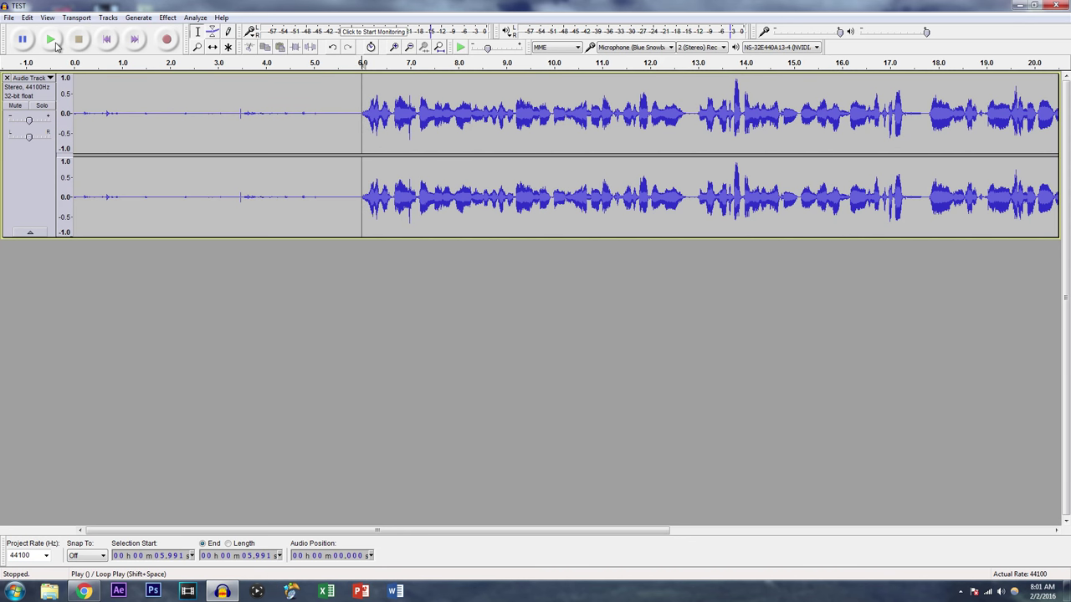
click(50, 40)
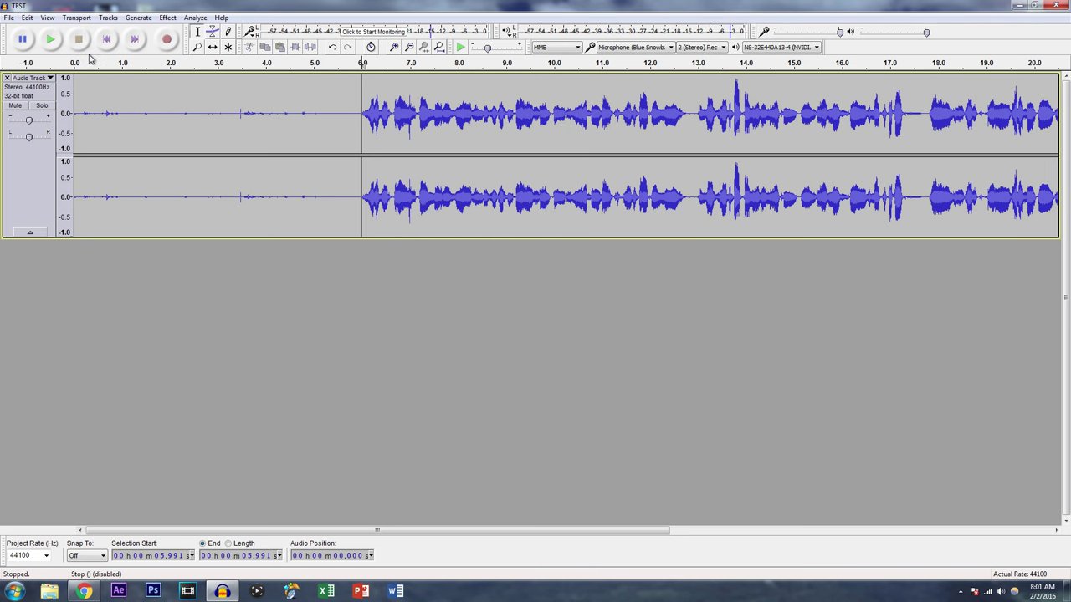
mouse_move(441, 154)
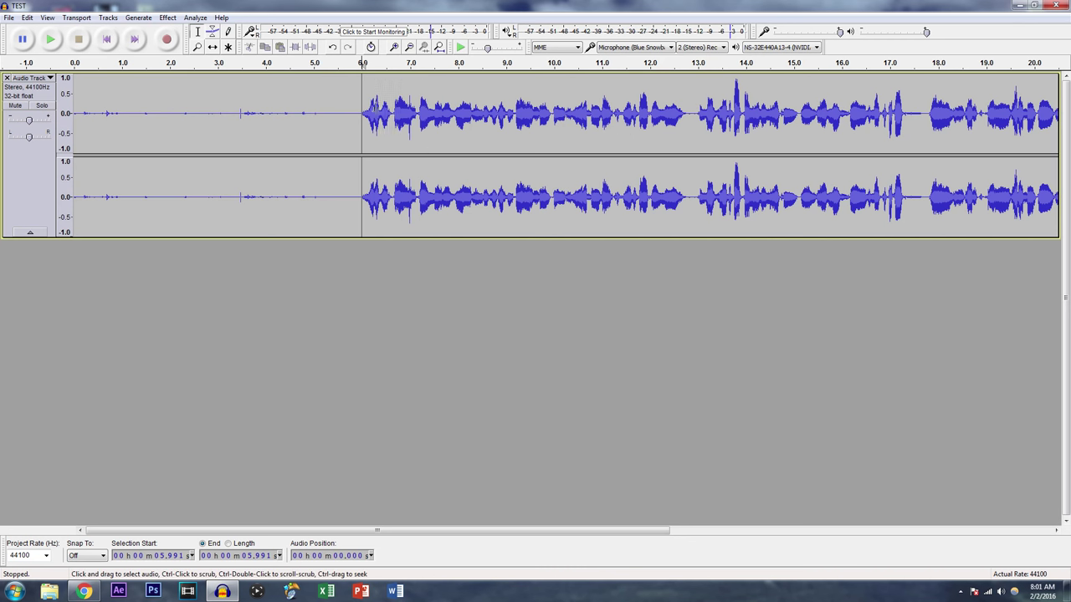
mouse_move(366, 113)
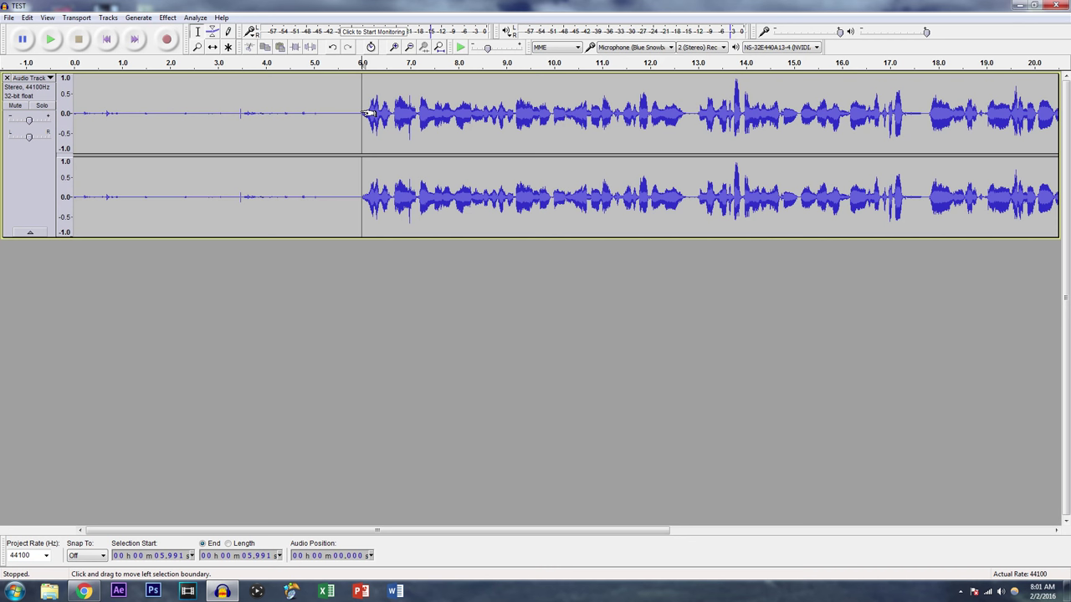
mouse_move(353, 99)
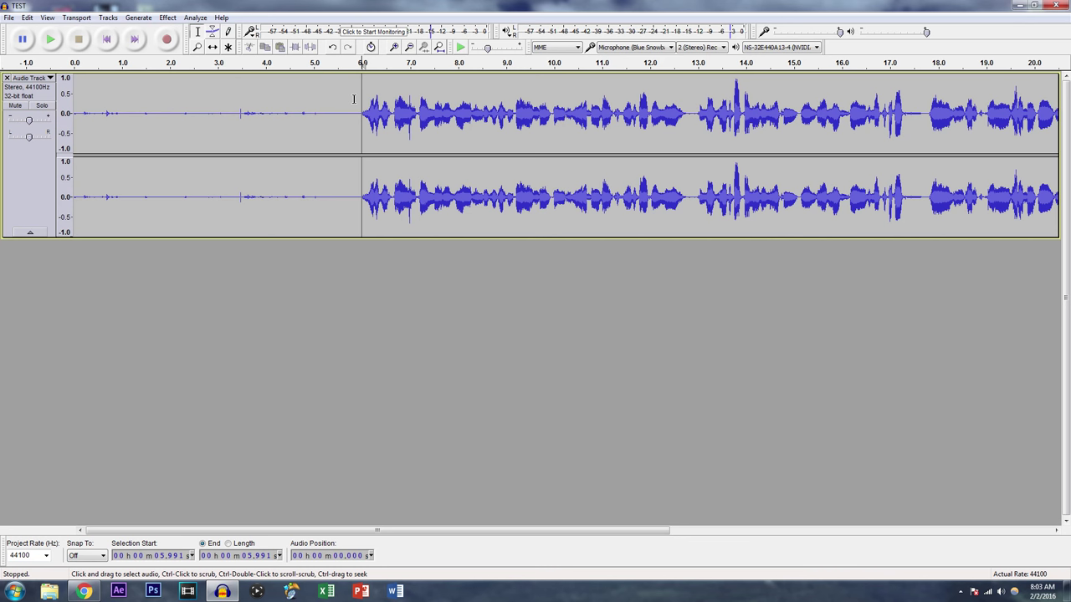
- Select the silent lead-in, then select the whole trimmed 17.6-second clip
drag(249, 113, 360, 113)
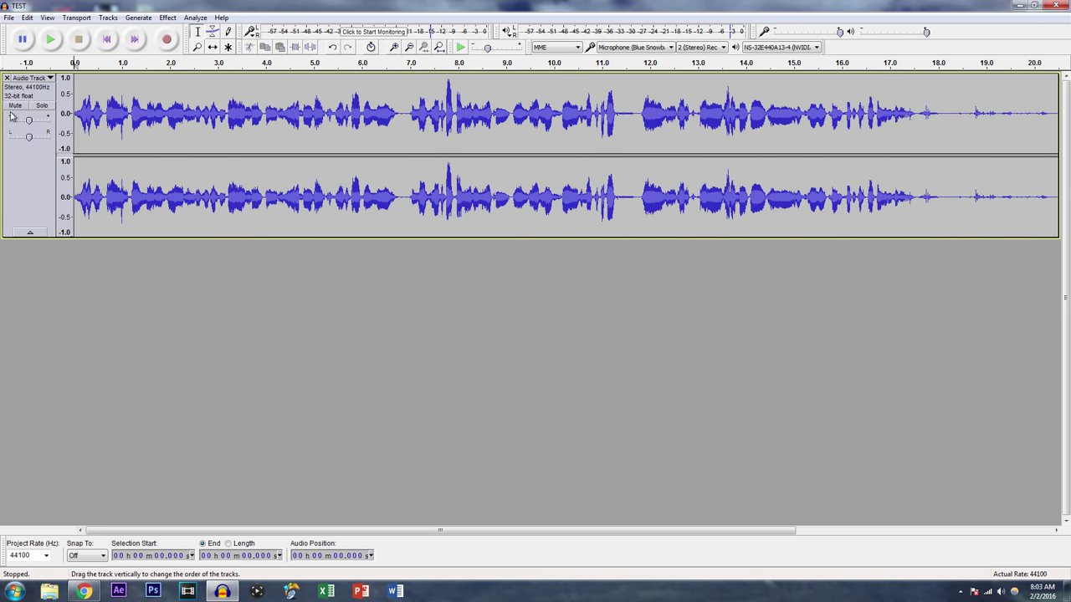
click(920, 115)
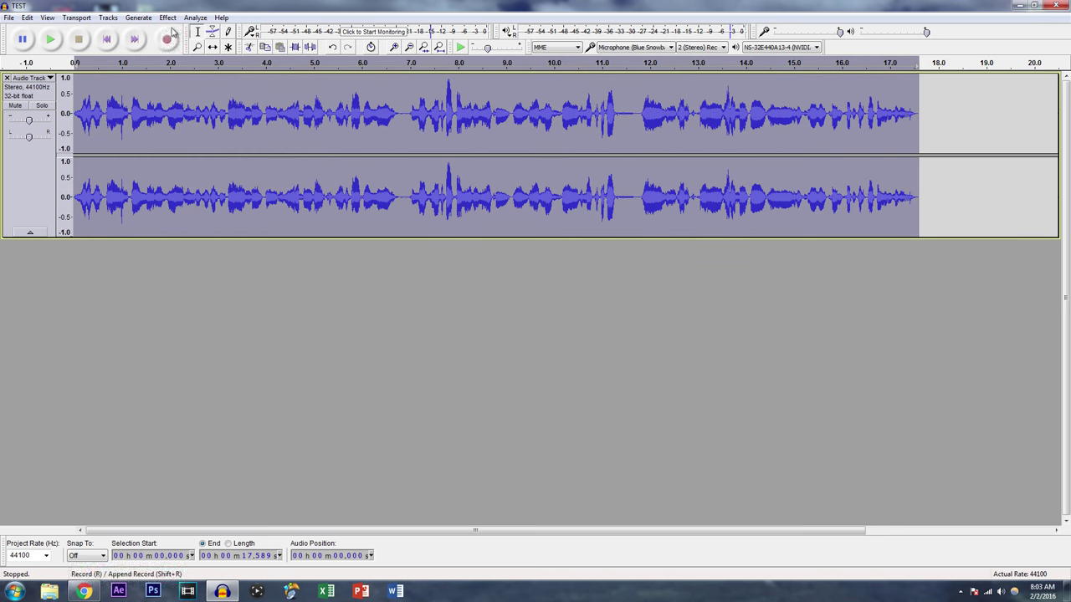
- Apply Bass and Treble with bass 1.6 dB, treble 0.5 dB, level -1.0 dB
click(168, 17)
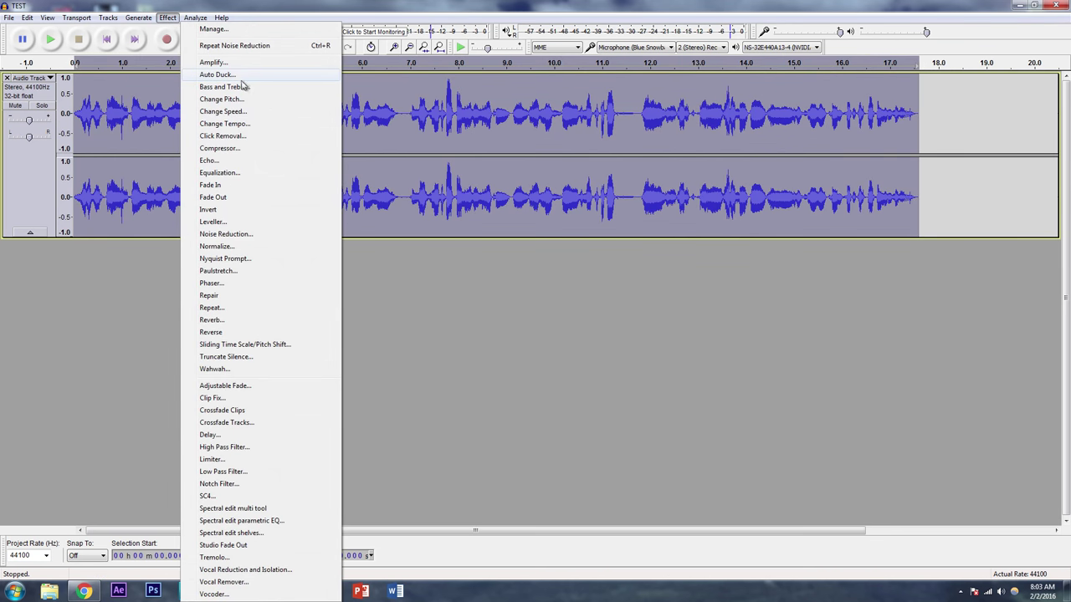
click(223, 86)
text(0.5)
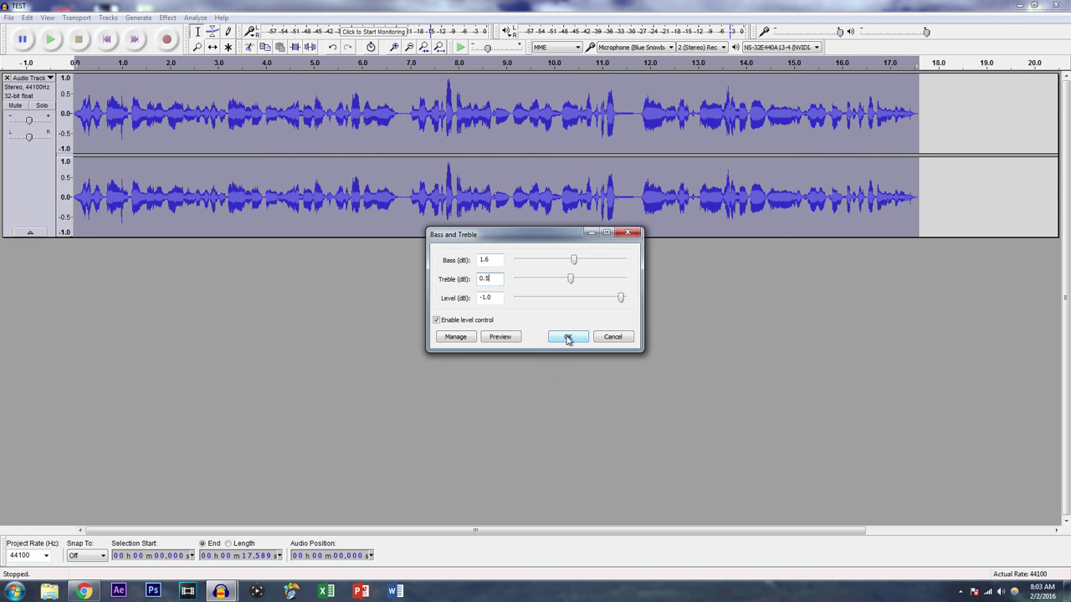
click(567, 336)
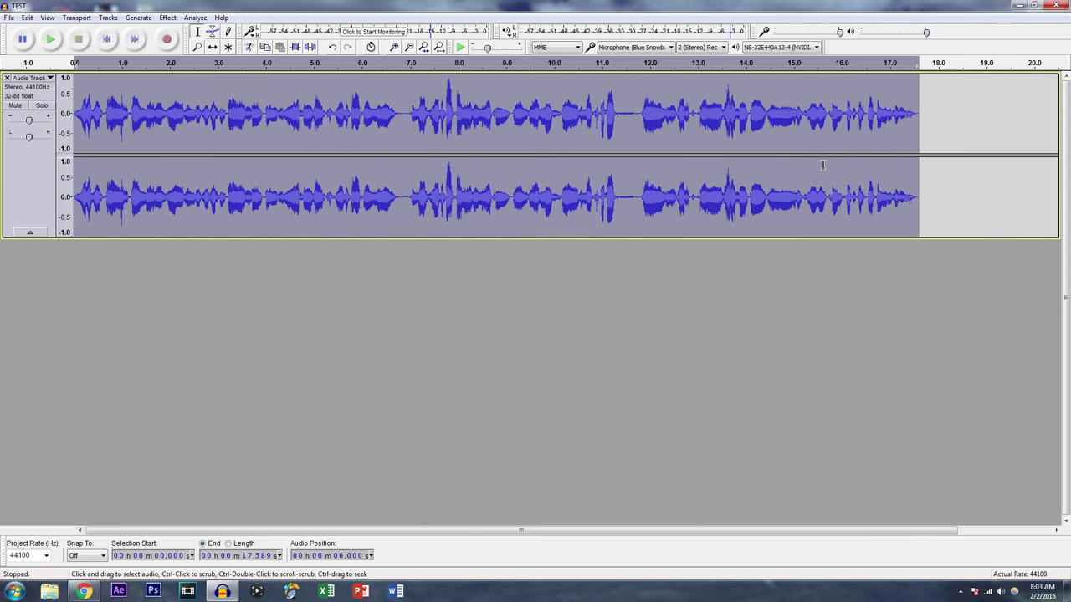